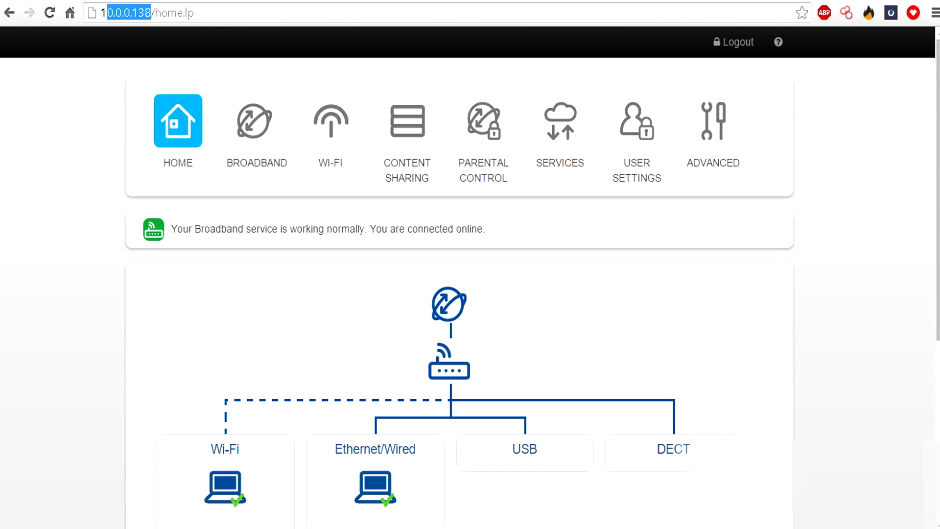
Close the earlier command prompt and reach the router's Services settings section.
left_click(103, 13)
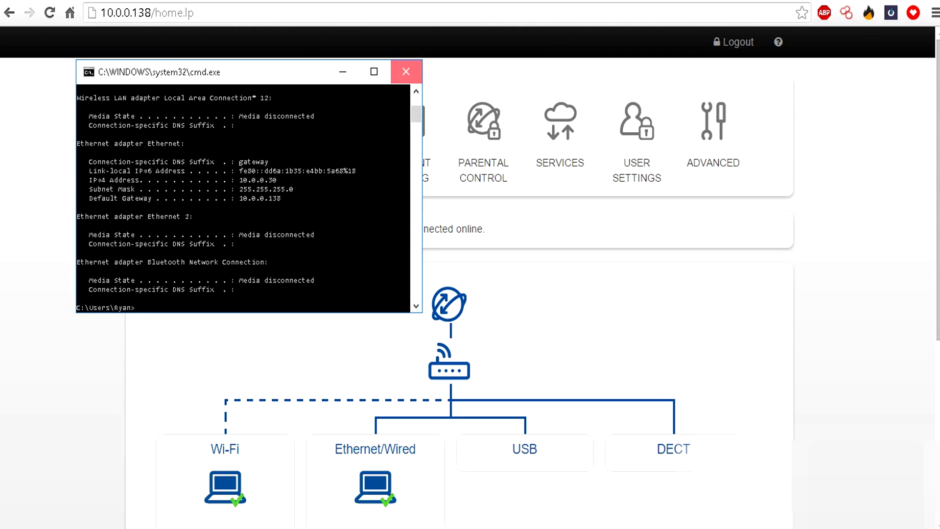
left_click(406, 71)
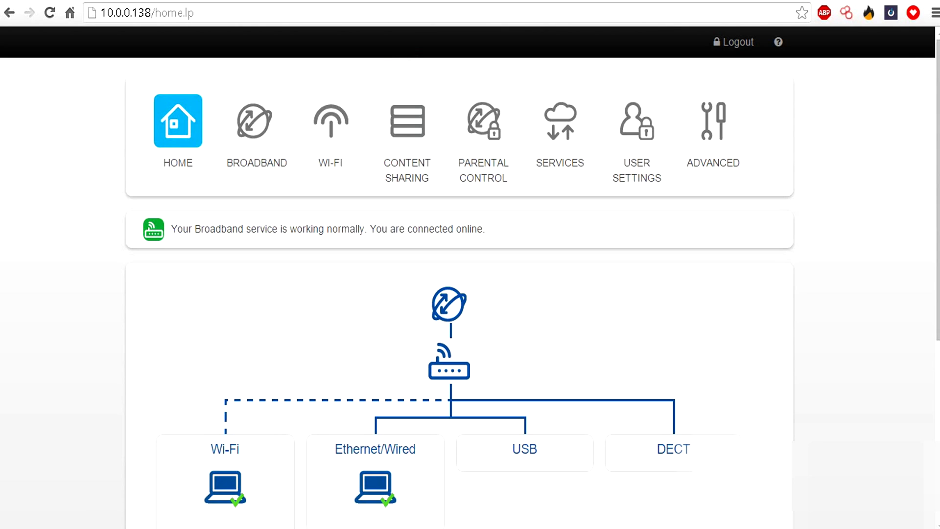
left_click(559, 120)
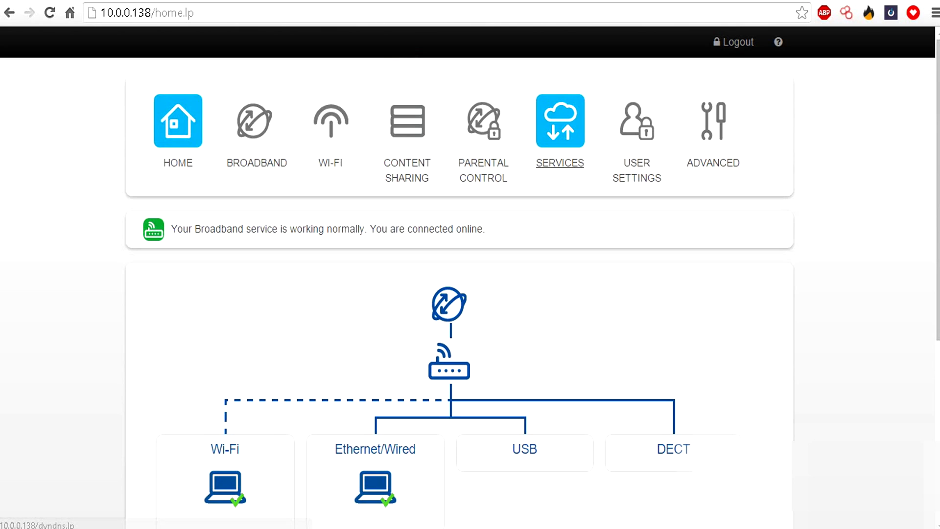
left_click(49, 13)
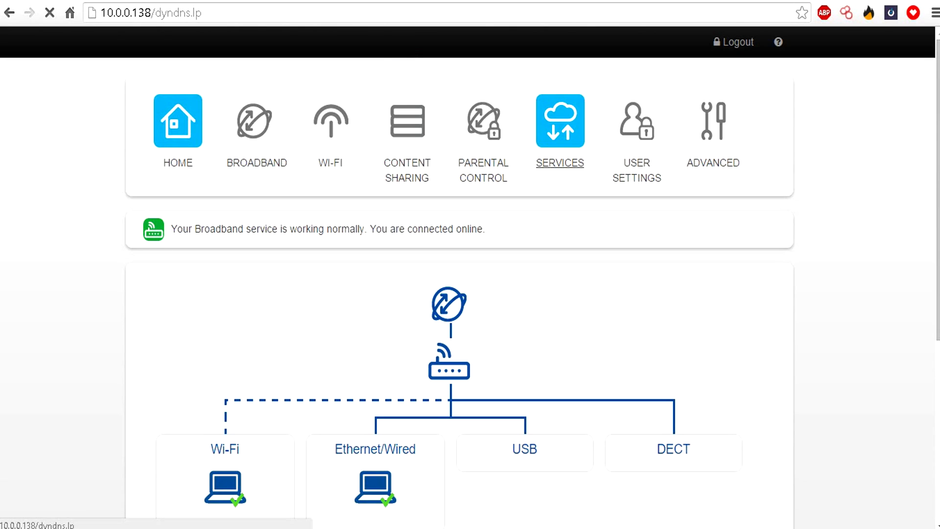
left_click(559, 120)
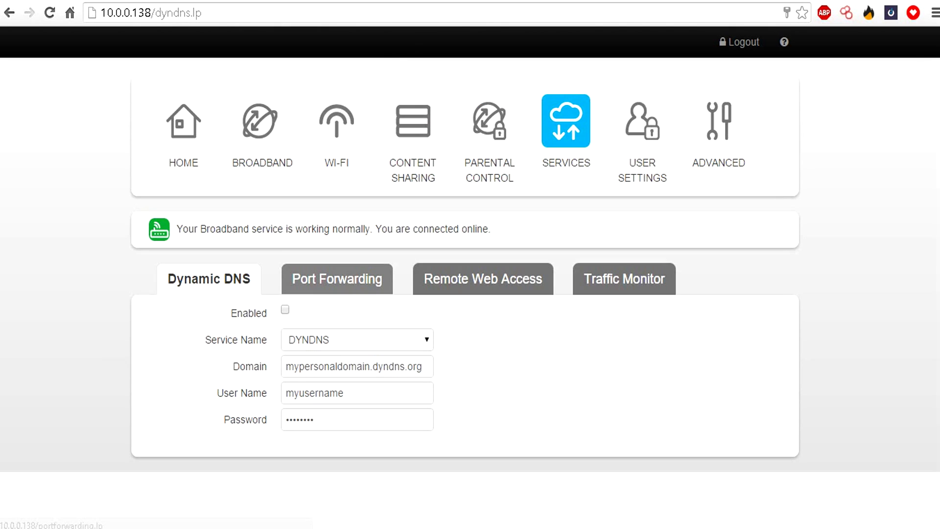
Show the Port Forwarding rules list within the Services section.
left_click(336, 278)
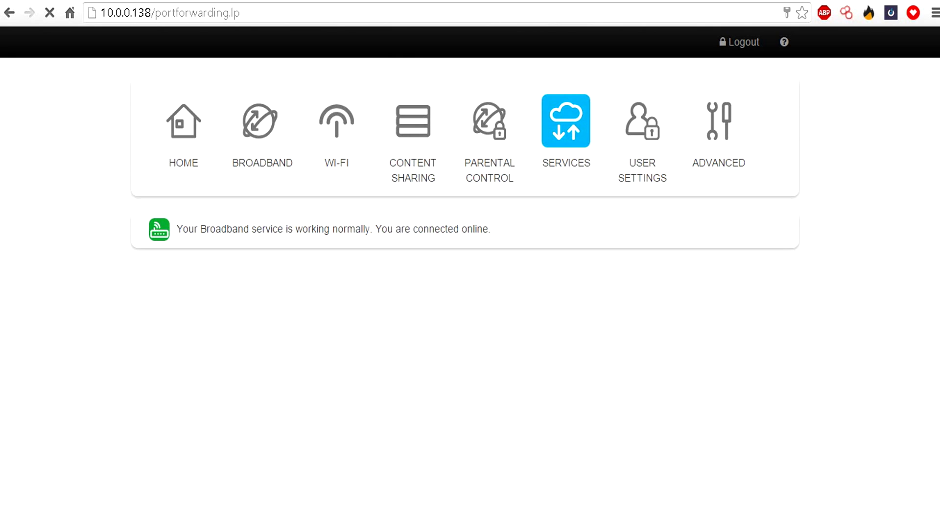
left_click(564, 120)
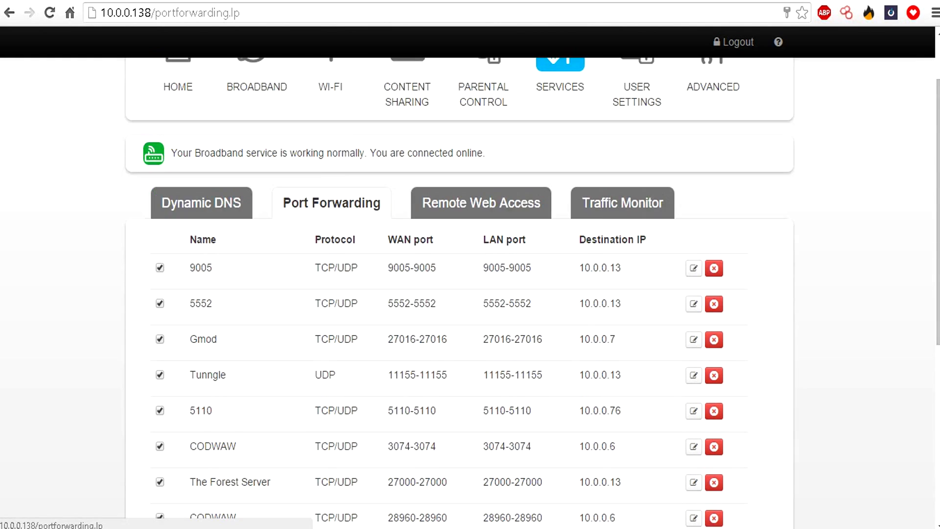
scroll("down", 3)
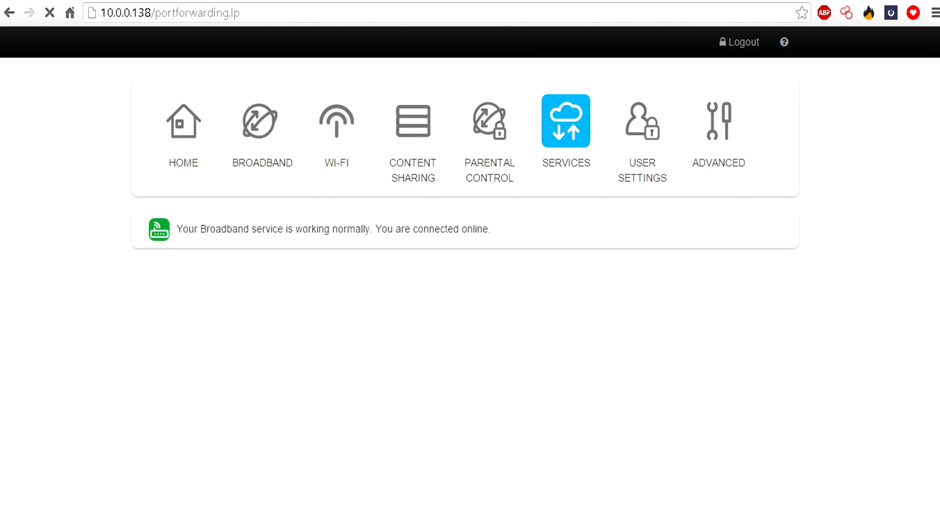
Add a new port mapping row named 'port' with protocol TCP/UDP.
left_click(565, 120)
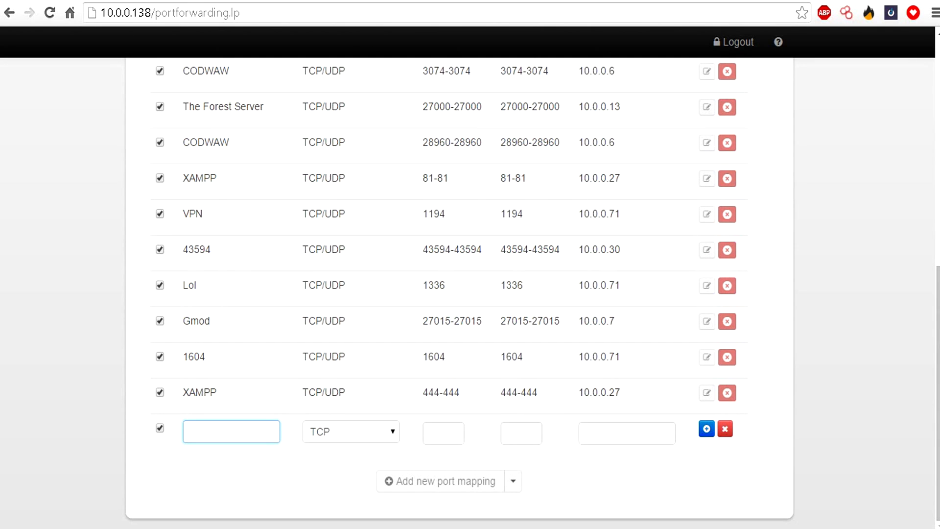
left_click(230, 431)
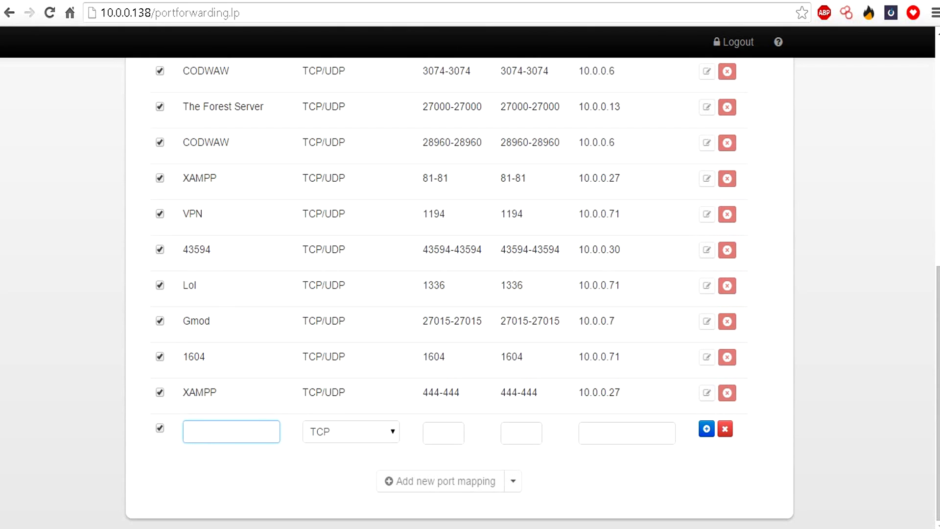
type("port")
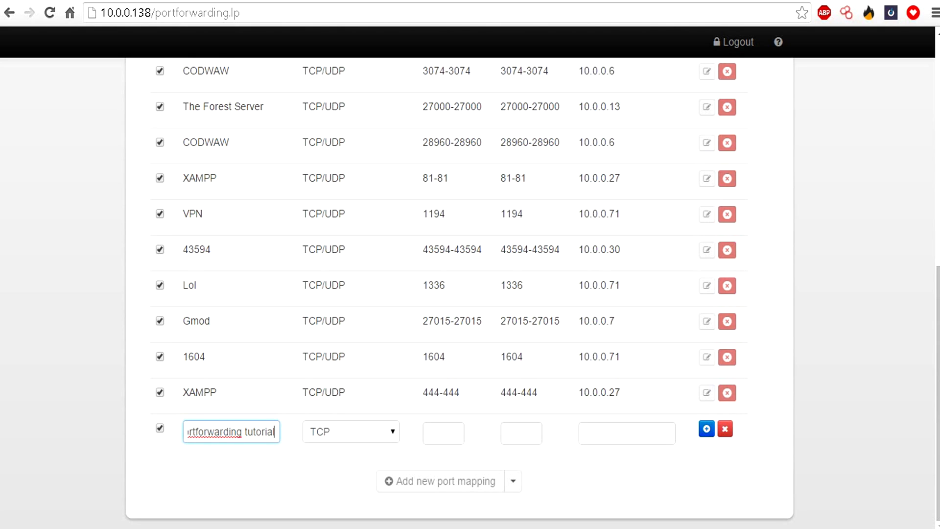
left_click(351, 431)
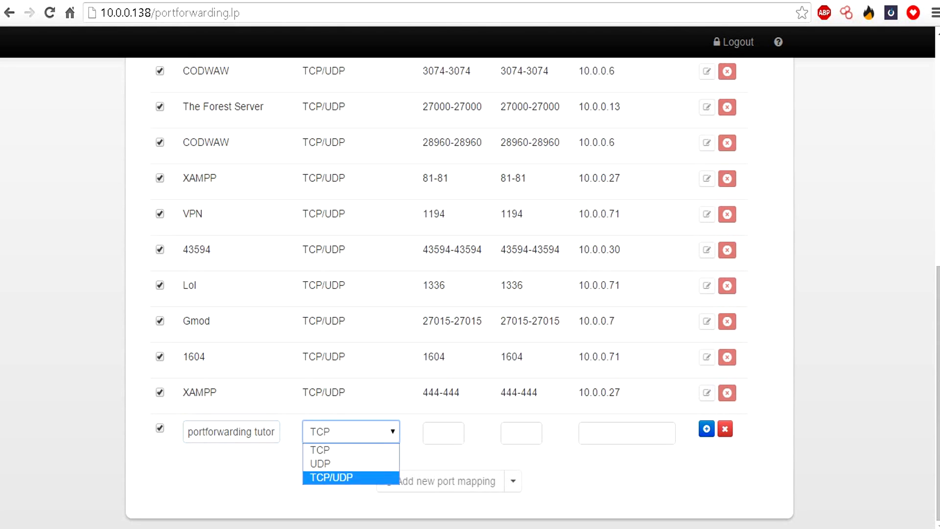
left_click(331, 477)
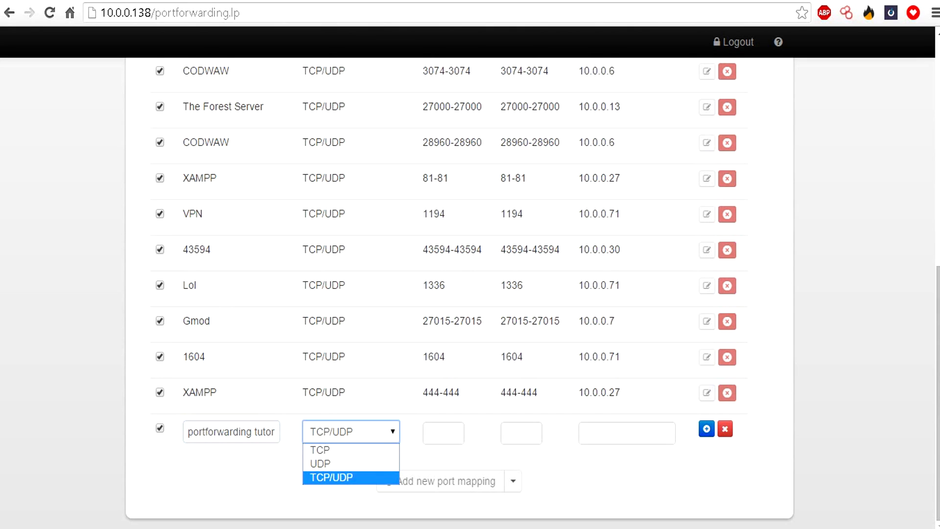
mouse_move(319, 450)
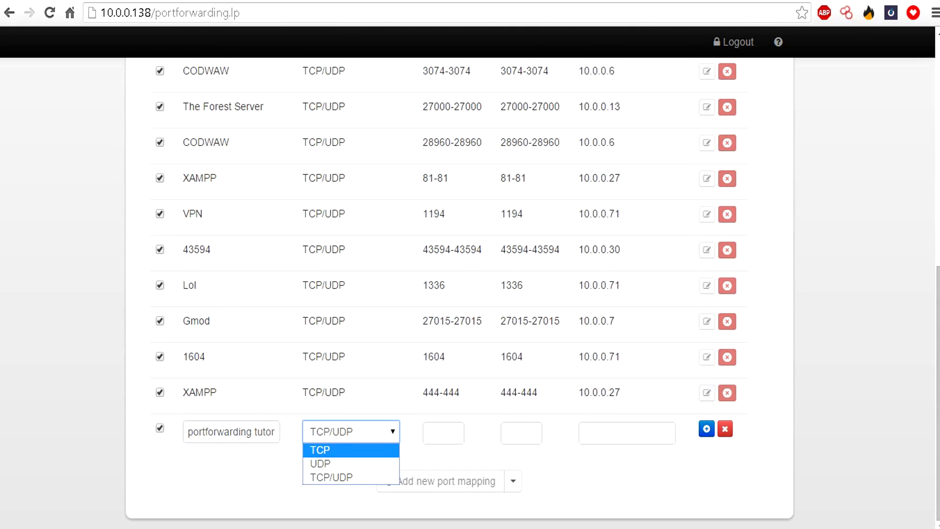
mouse_move(320, 464)
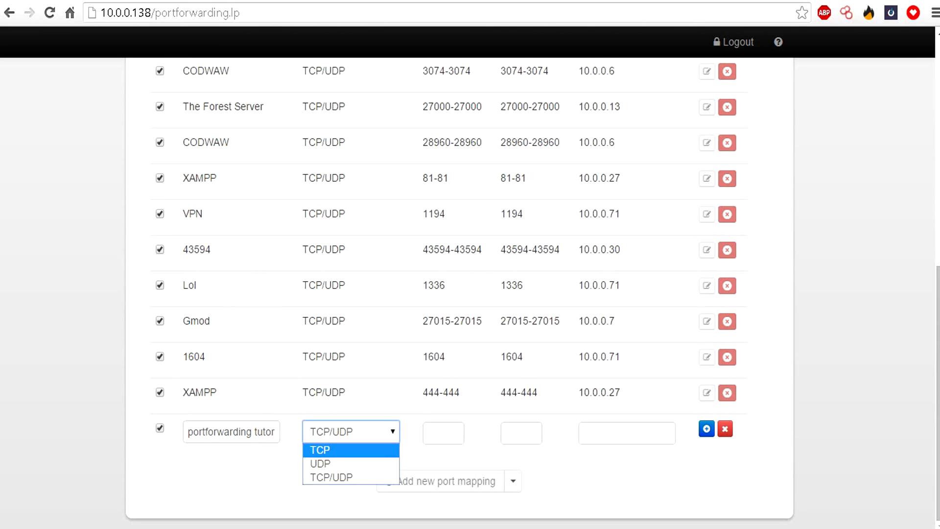
left_click(320, 463)
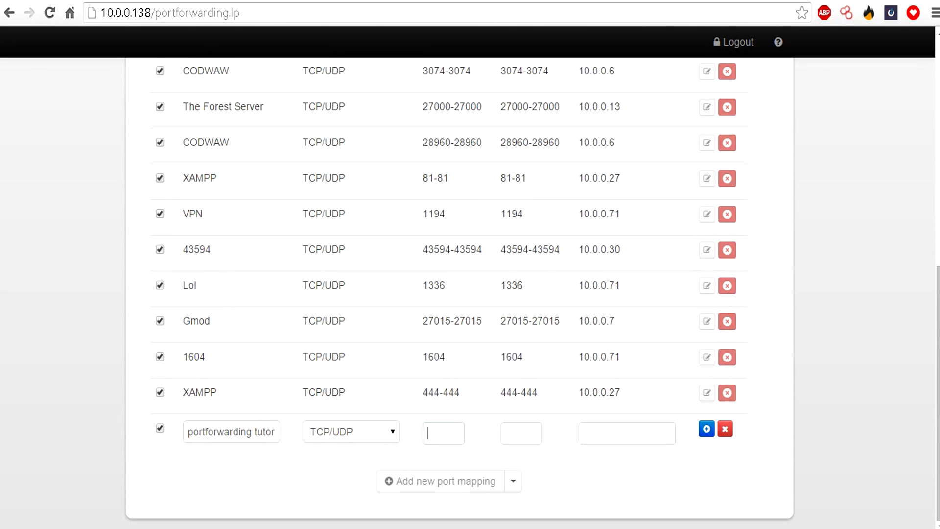
Enter 25565 as the port number for the new TCP/UDP mapping.
left_click(443, 433)
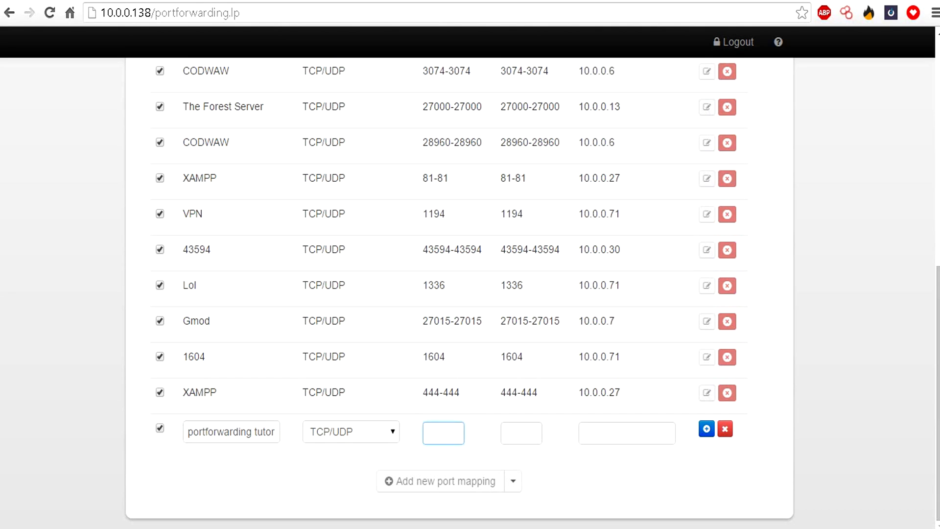
type("25565")
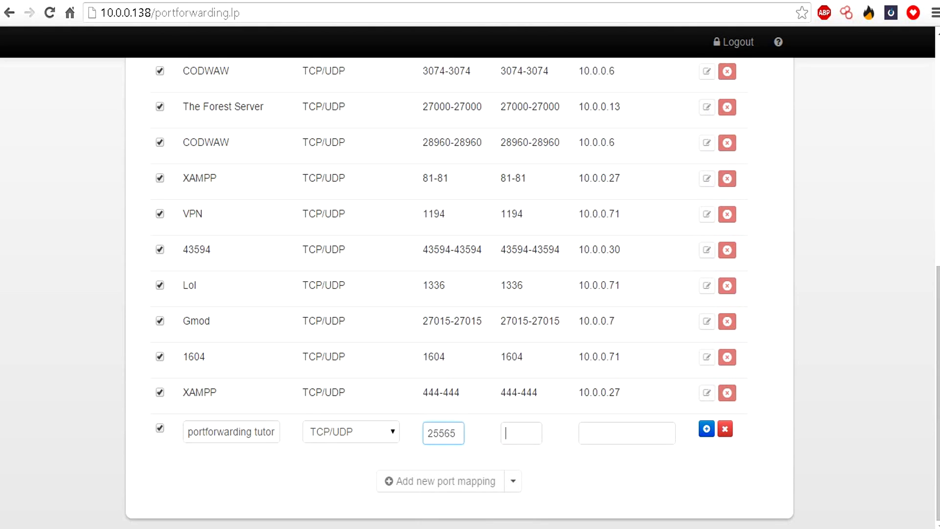
type("25565")
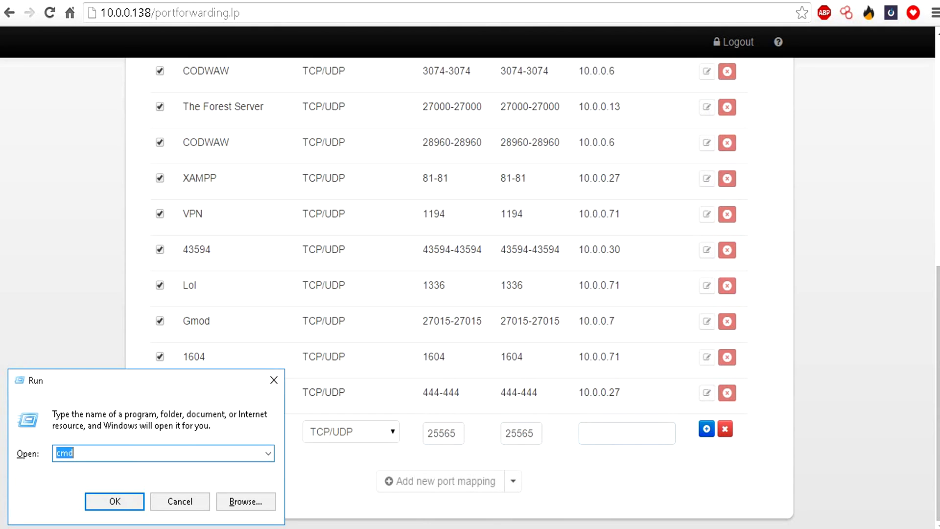
Run ipconfig in Command Prompt to read the PC's IPv4 address 10.0.0.30, then close it.
left_click(114, 502)
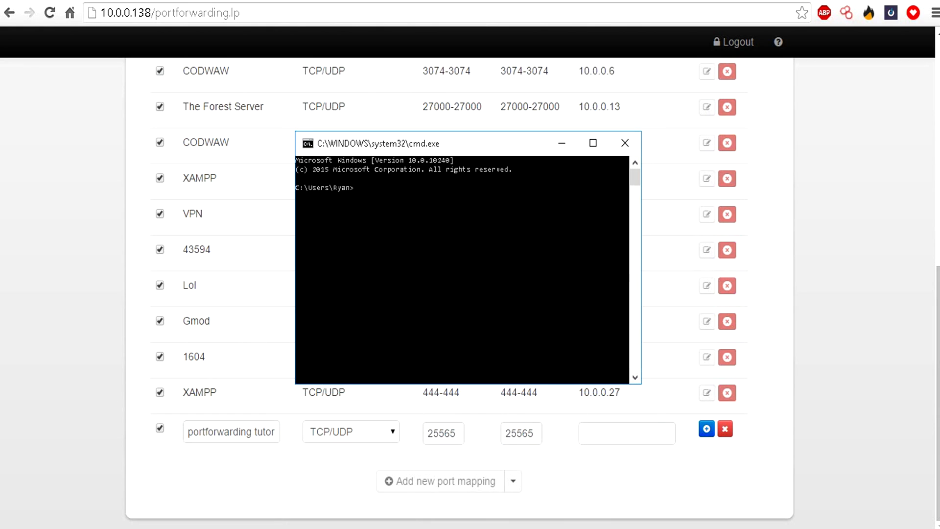
type("ipconfig")
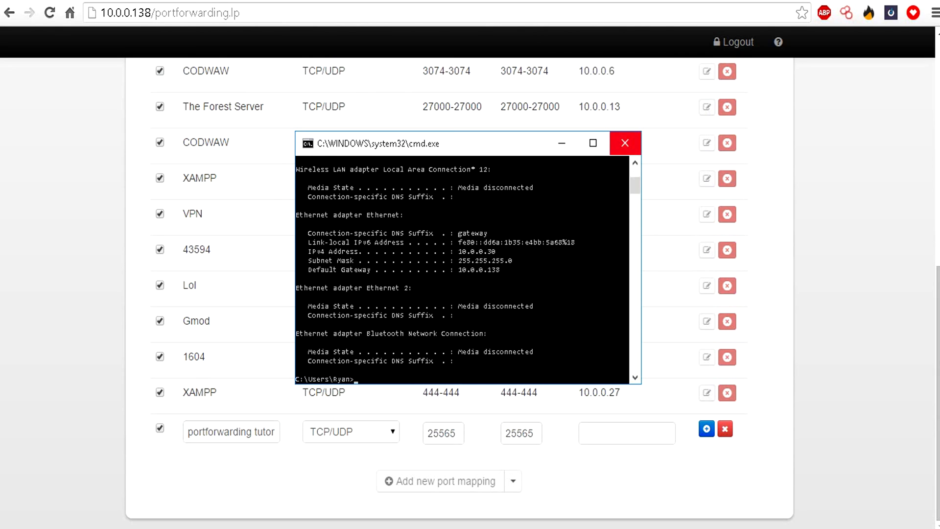
left_click(625, 143)
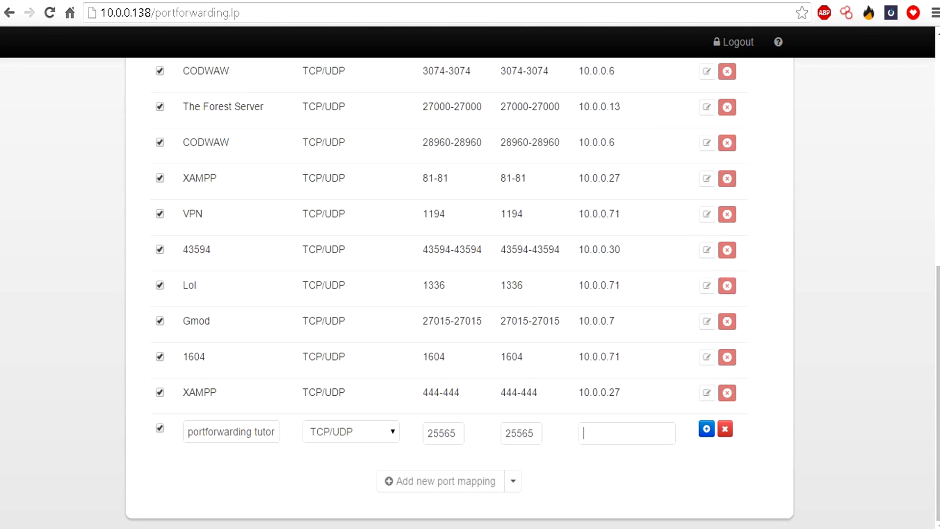
Set the mapping's destination address to 10.0.0.30 (Ryan-PC) and save the rule.
type("10.0.0.30")
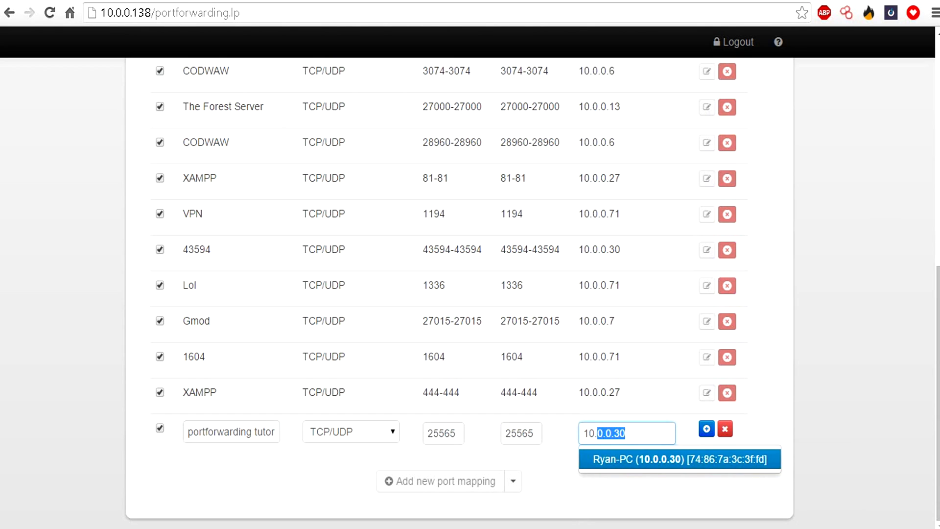
type("1")
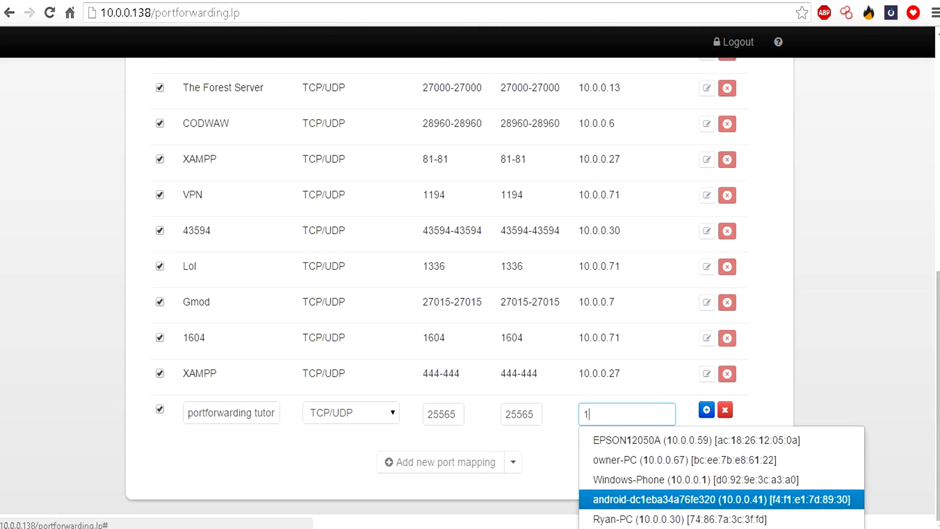
mouse_move(696, 519)
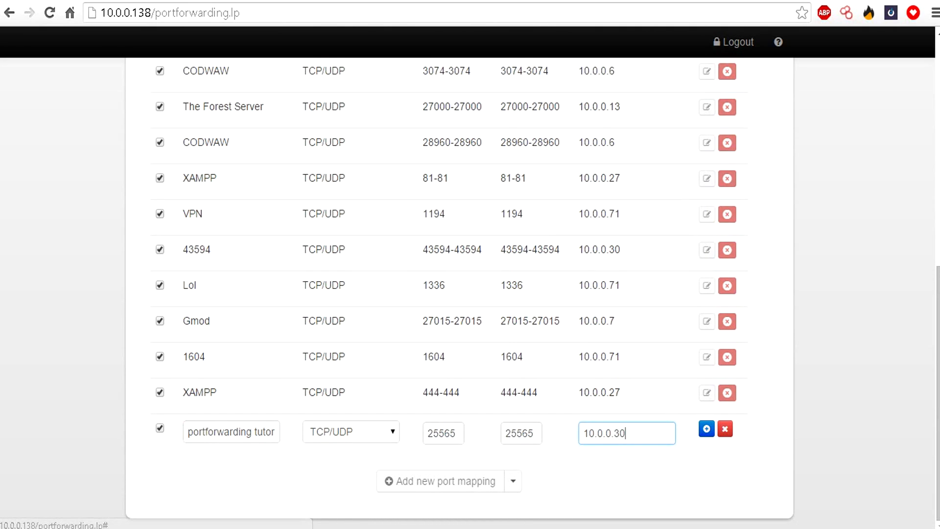
mouse_move(706, 428)
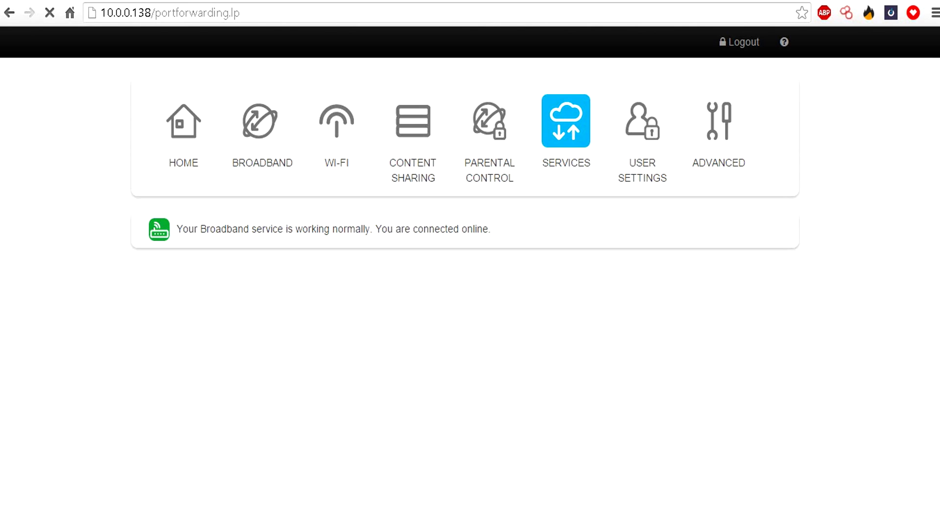
left_click(564, 120)
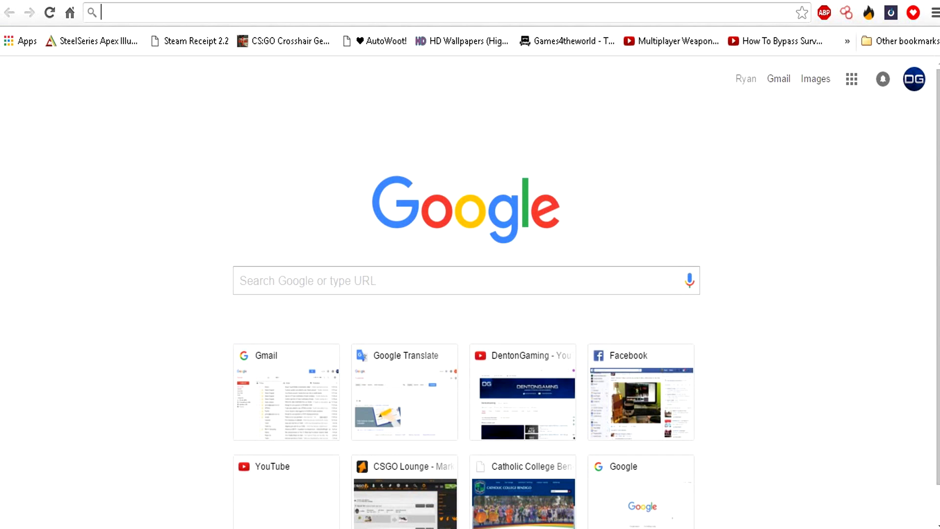
Search Google for 'check port' and go to CanYouSeeMe.org's Open Port Check Tool.
type("check%20port&oq=check%20port&aqs=chrome.6")
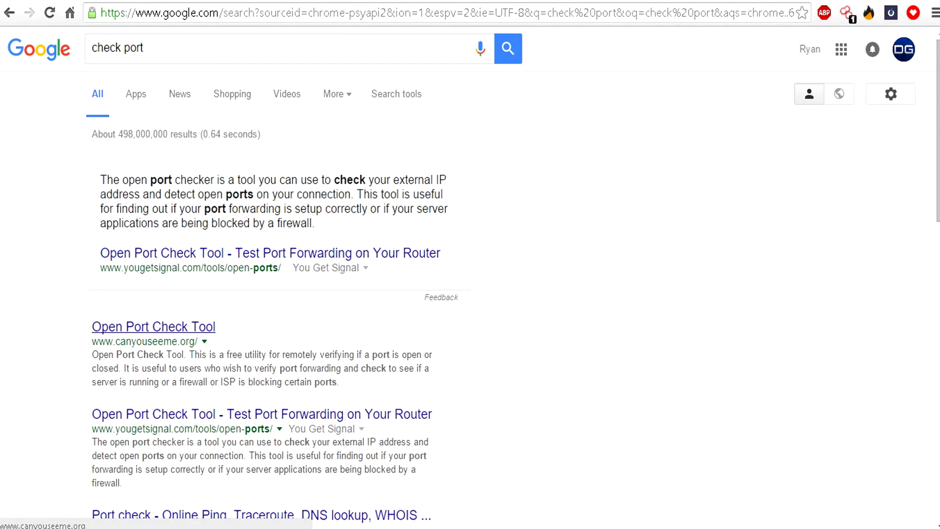
left_click(153, 326)
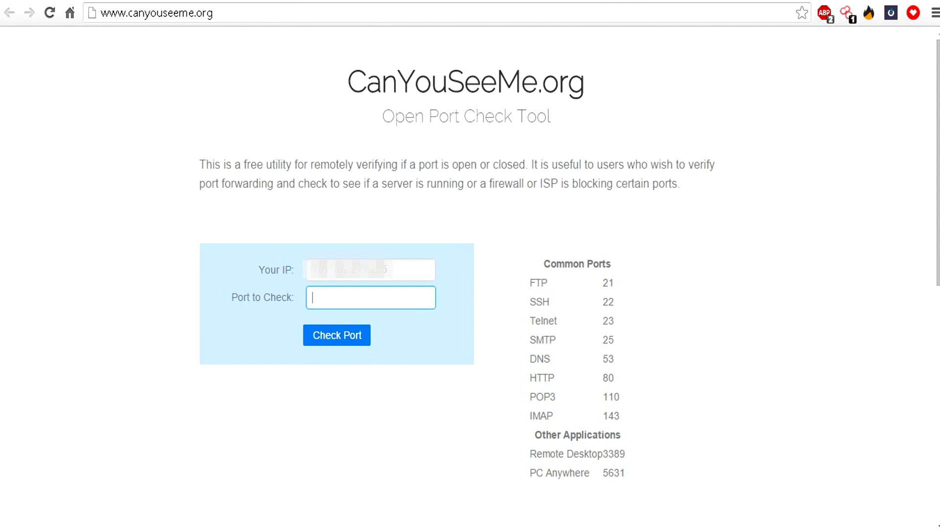
Check port 25565; the result reports the service can't be seen, connection timed out.
type("25565")
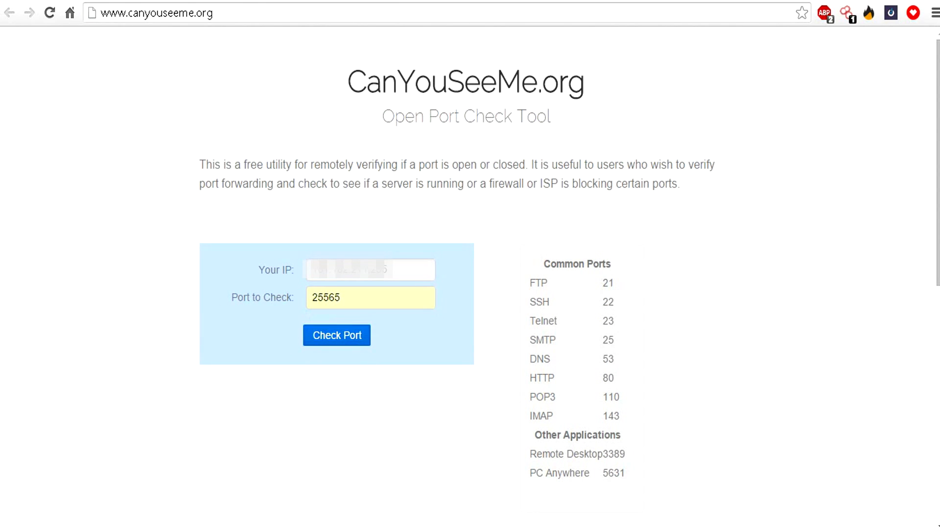
left_click(336, 334)
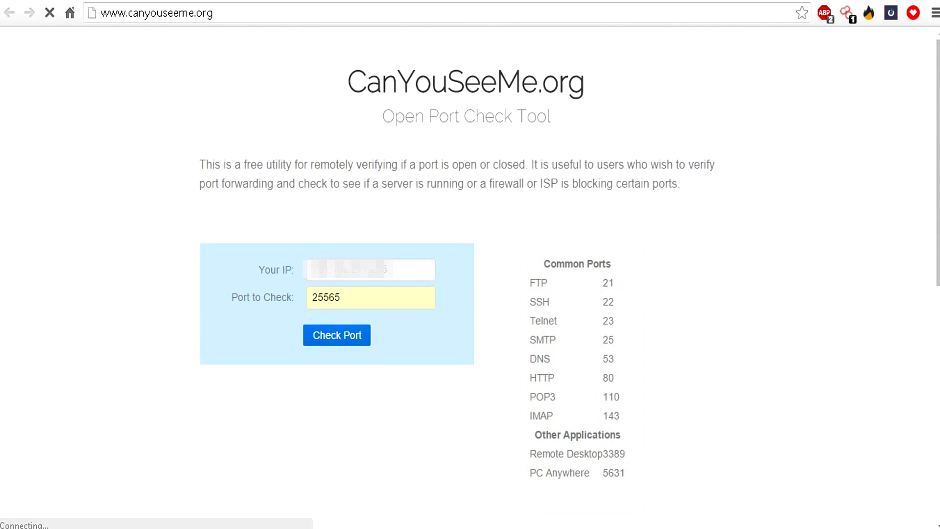
left_click(336, 335)
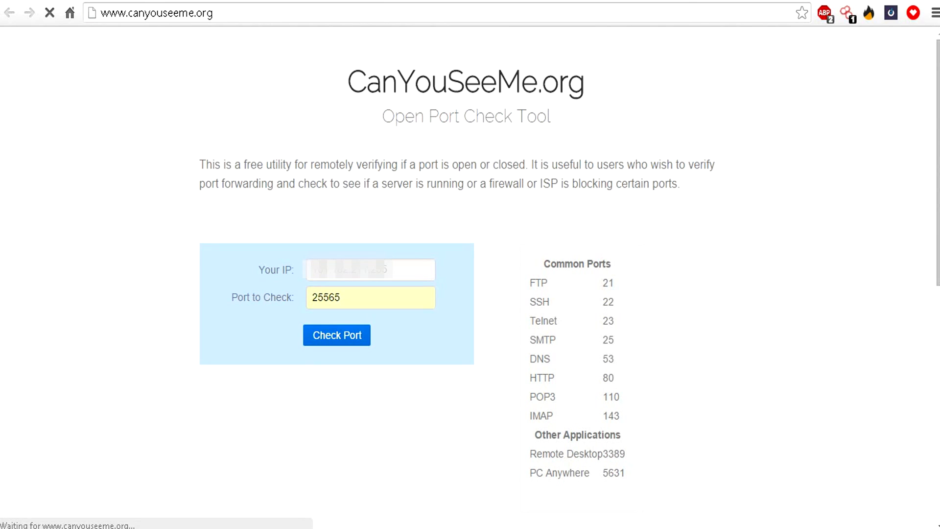
left_click(336, 335)
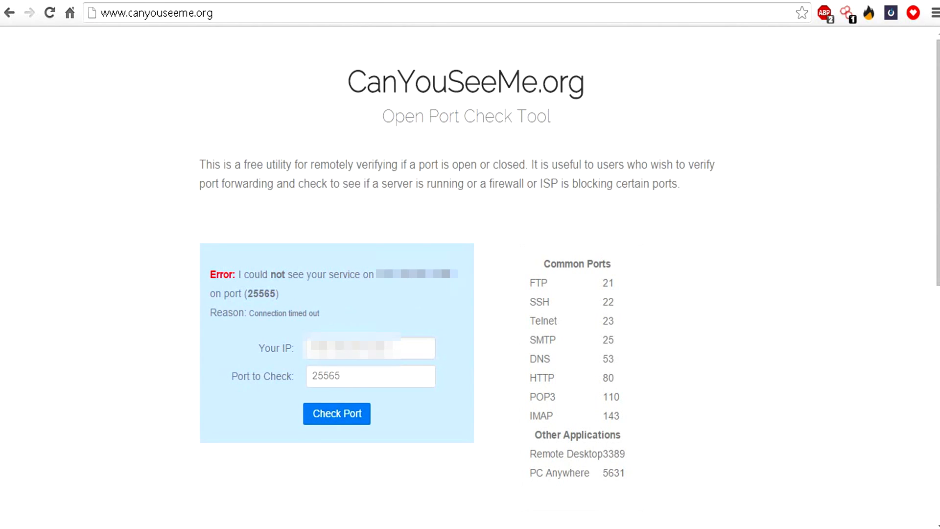